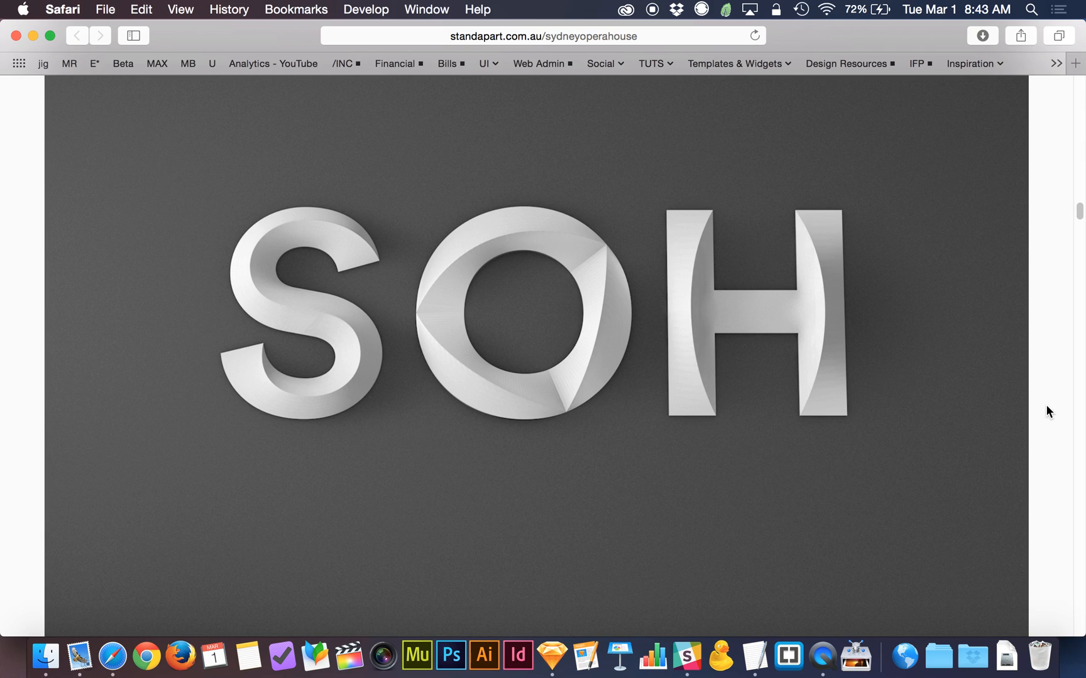
{"action": "mouse_move", "coordinate": [780, 360]}
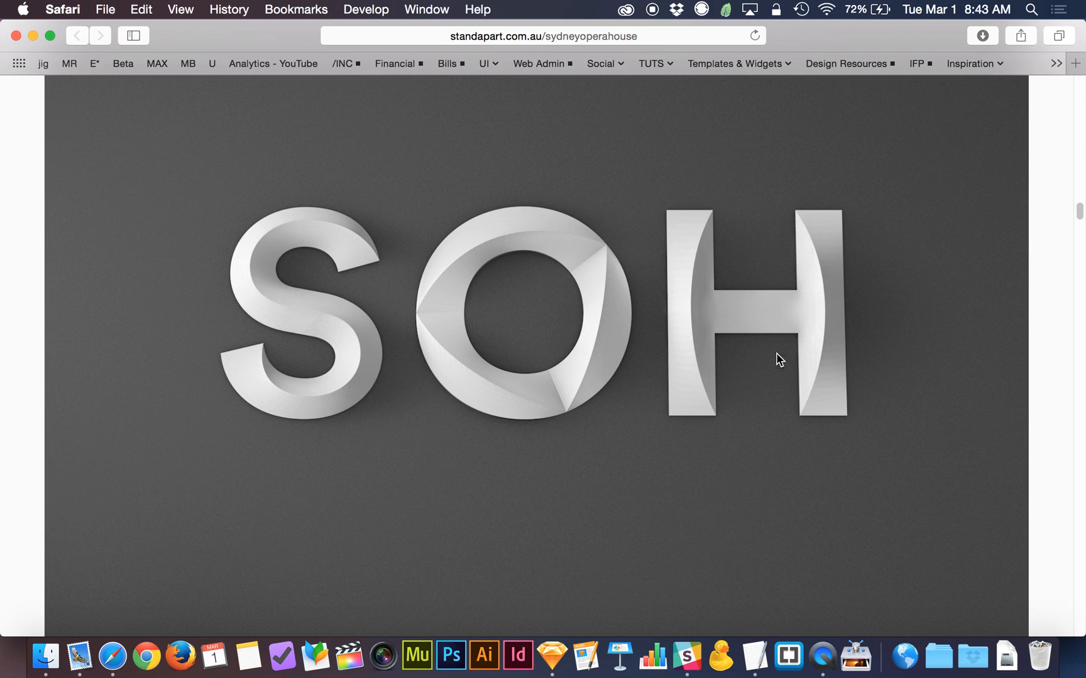
{"action": "mouse_move", "coordinate": [969, 409]}
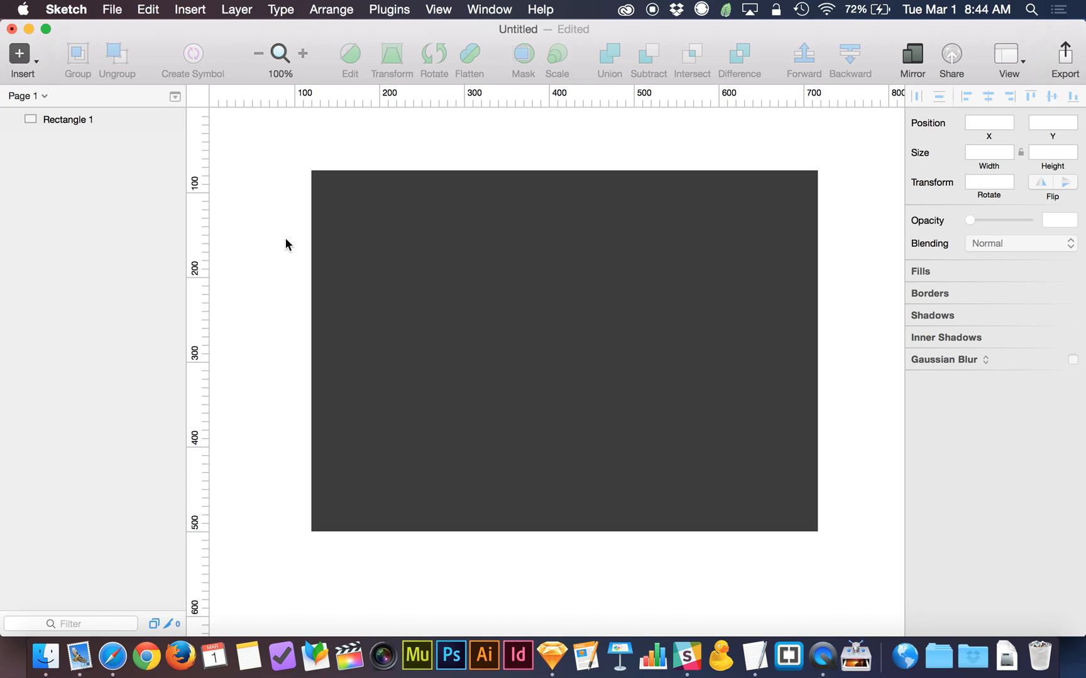
Step: Add a white 288 pt Helvetica Neue Heavy H centred on the rectangle, outline and duplicate it
{"action": "left_click", "coordinate": [506, 322]}
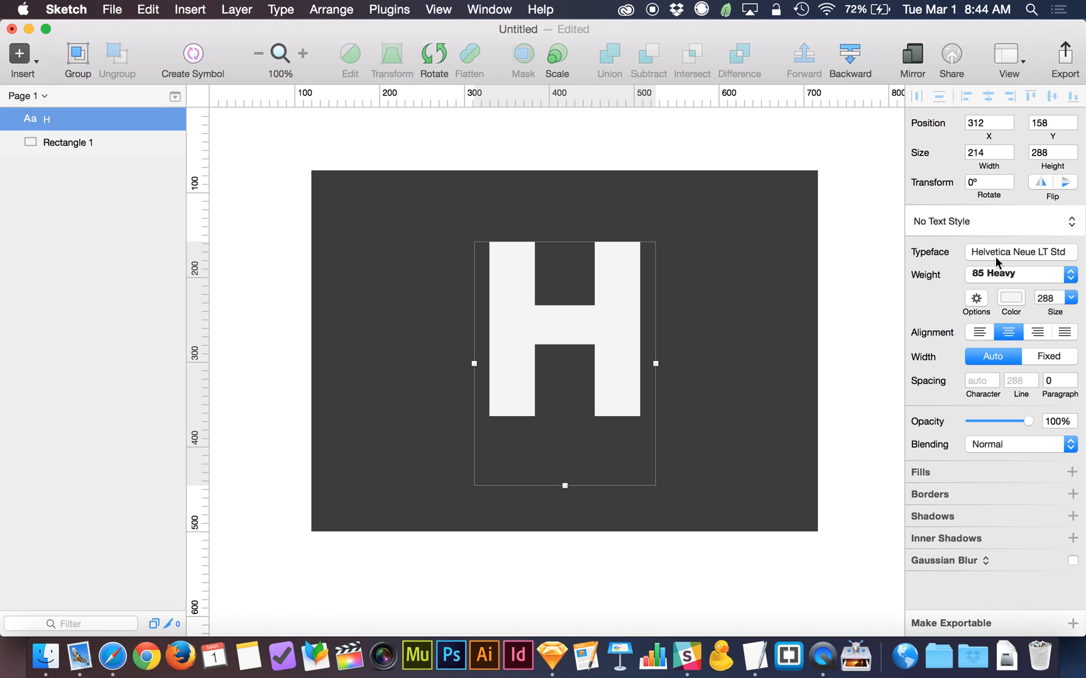
{"action": "mouse_move", "coordinate": [1014, 277]}
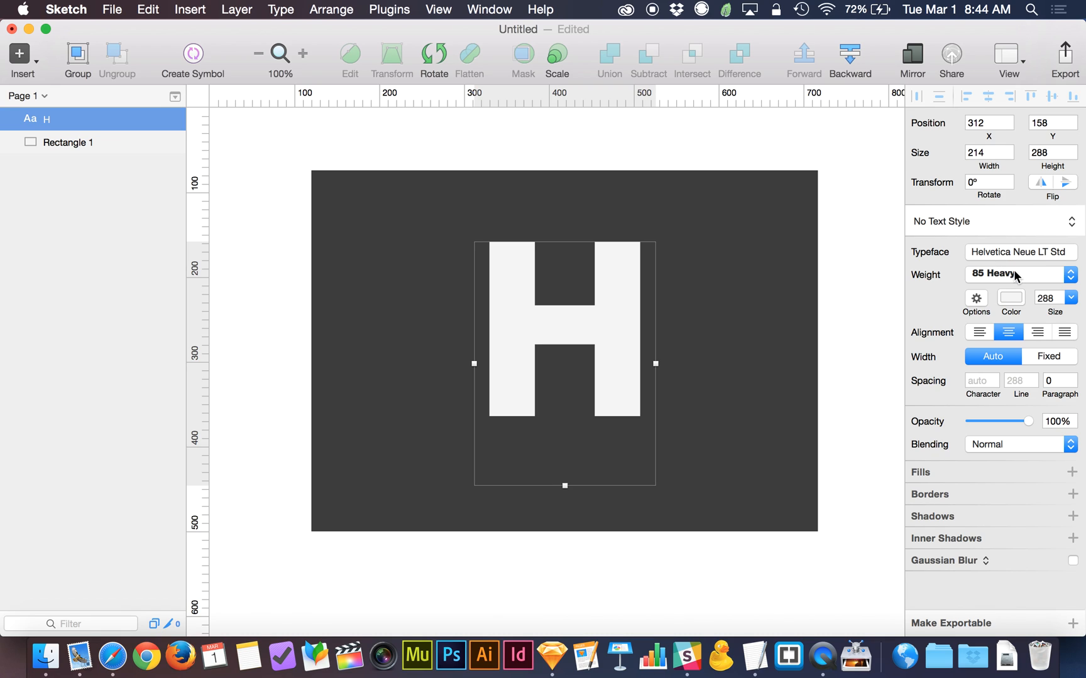
{"action": "mouse_move", "coordinate": [618, 335]}
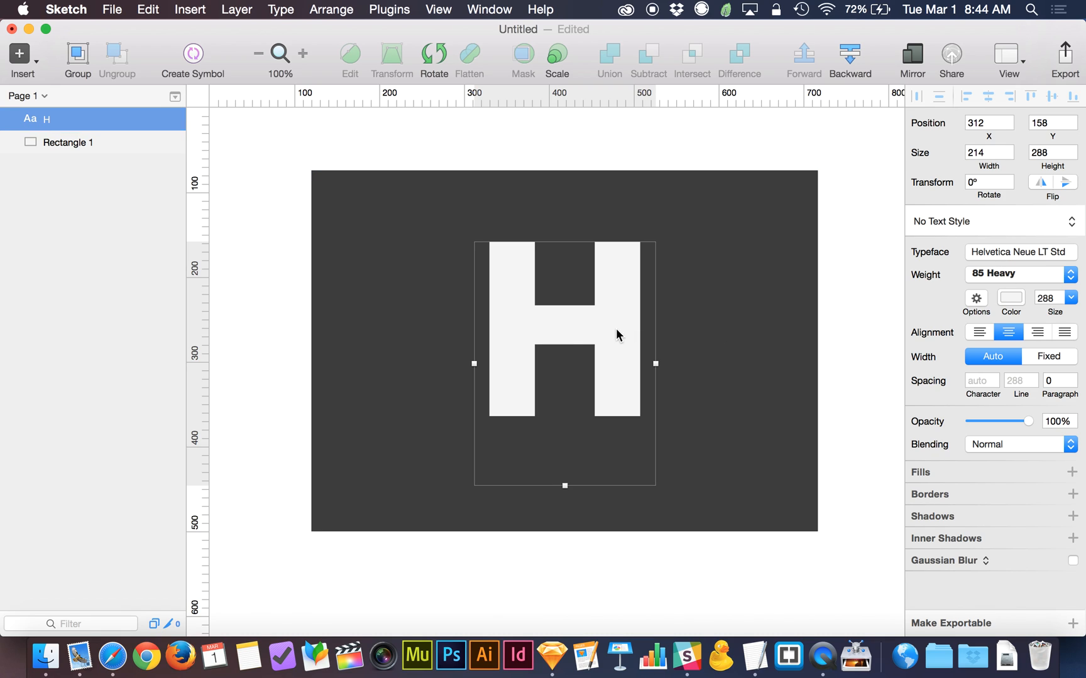
{"action": "mouse_move", "coordinate": [617, 365]}
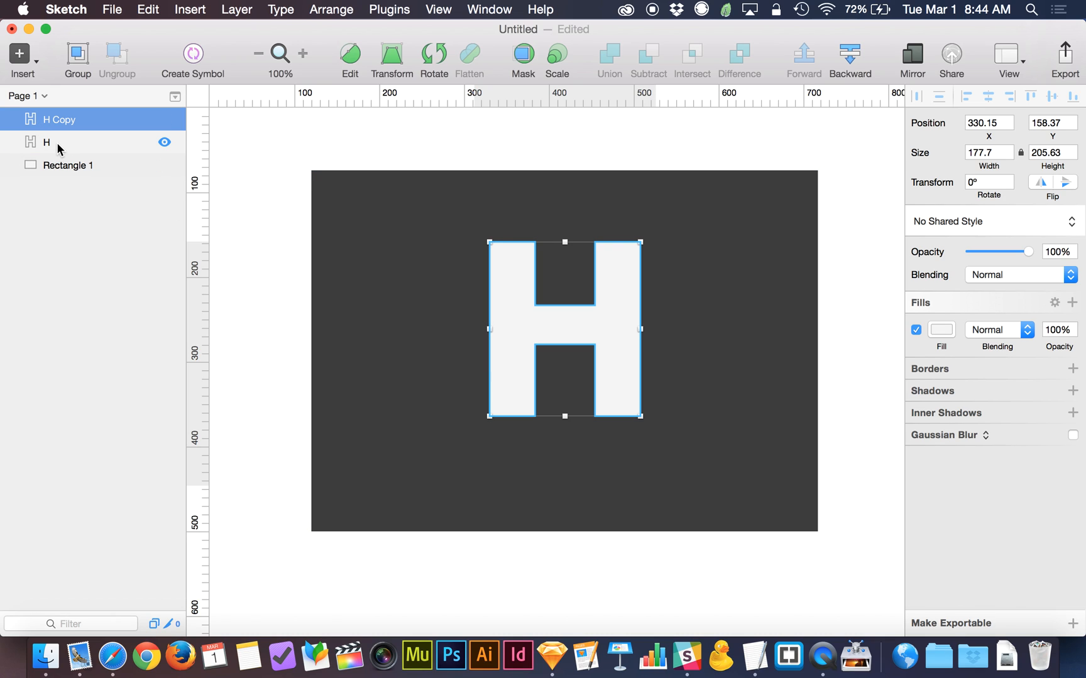
Step: Draw a tall oval over the middle of the H, then select it with H Copy
{"action": "left_click", "coordinate": [68, 165]}
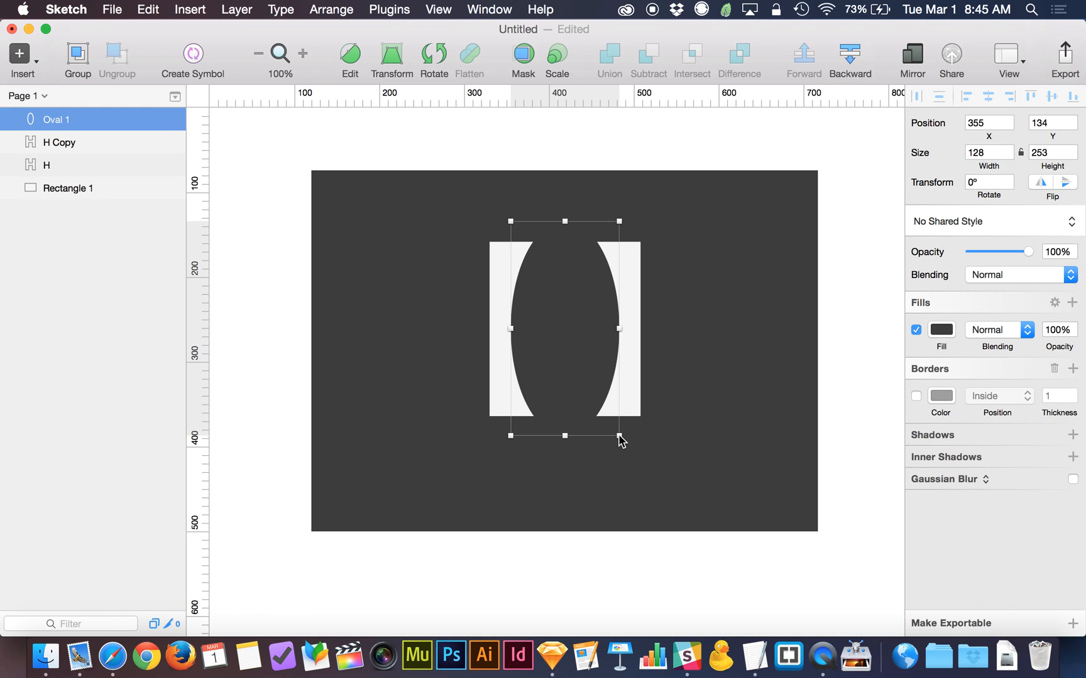
{"action": "mouse_move", "coordinate": [605, 344]}
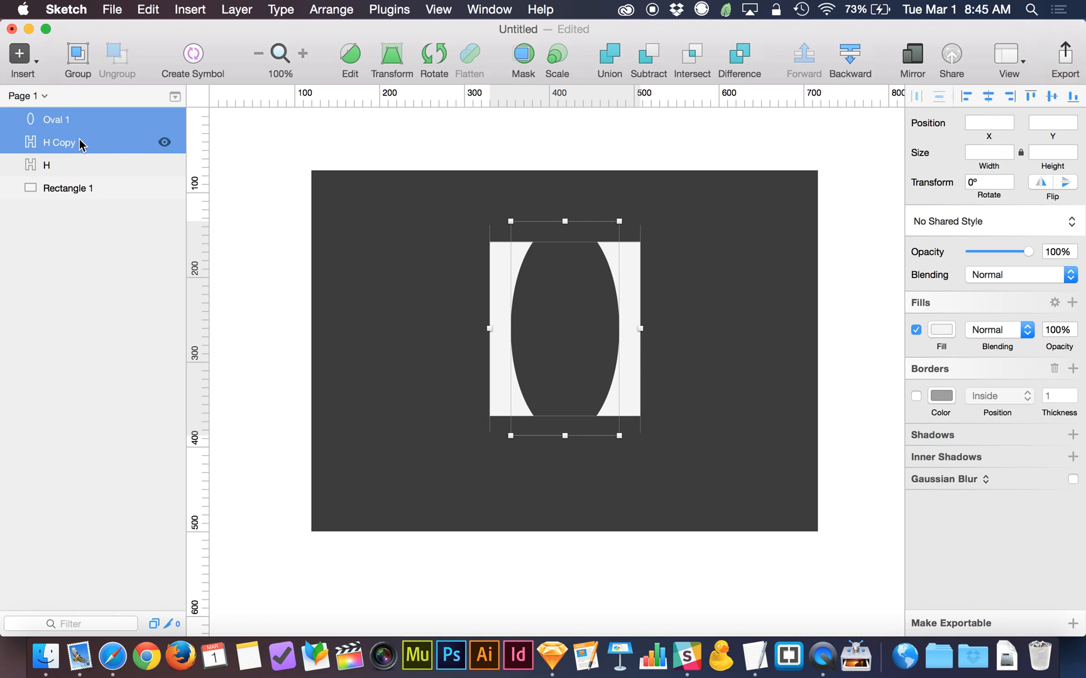
{"action": "mouse_move", "coordinate": [715, 85]}
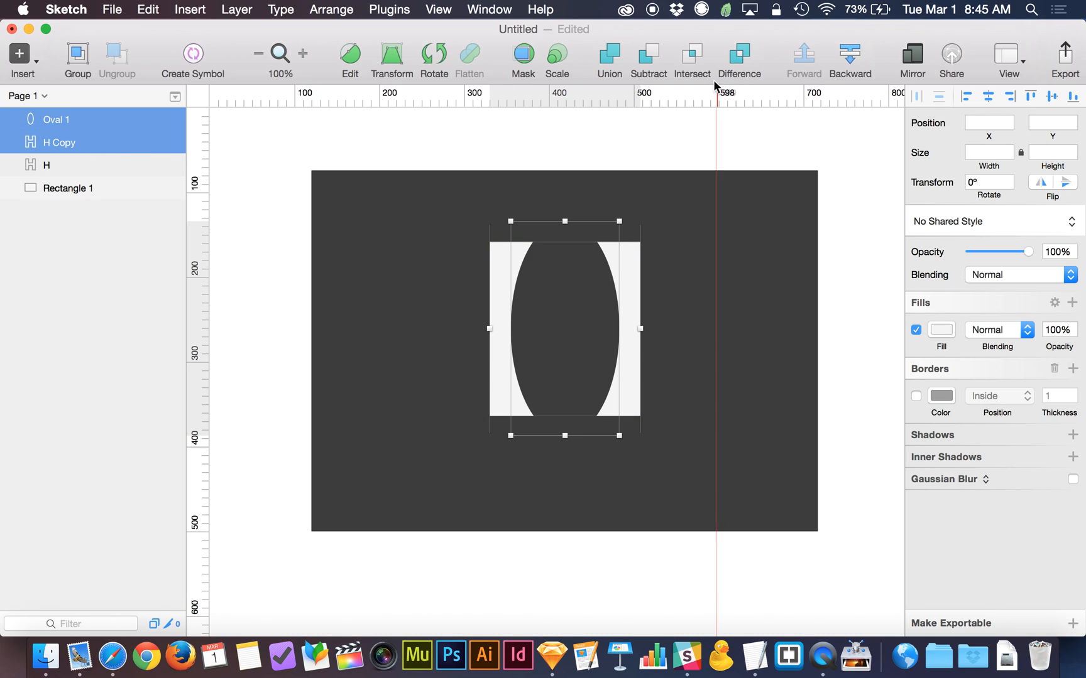
{"action": "mouse_move", "coordinate": [692, 59]}
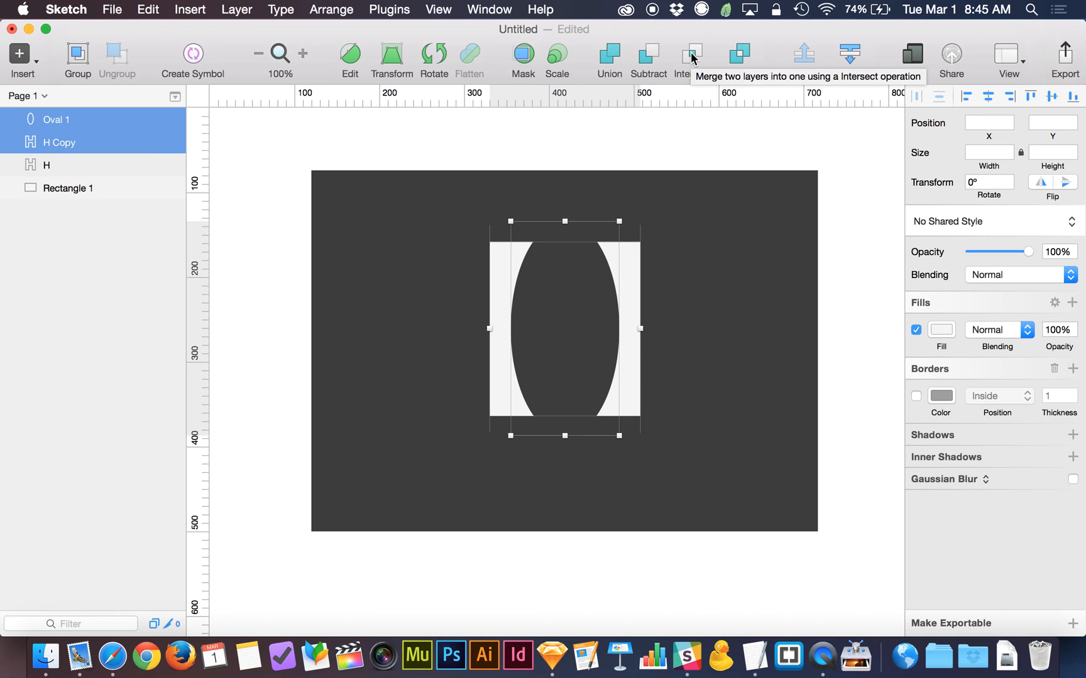
Step: Intersect the oval with H Copy and fill the Combined Shape with a grey-to-white linear gradient
{"action": "left_click", "coordinate": [691, 54]}
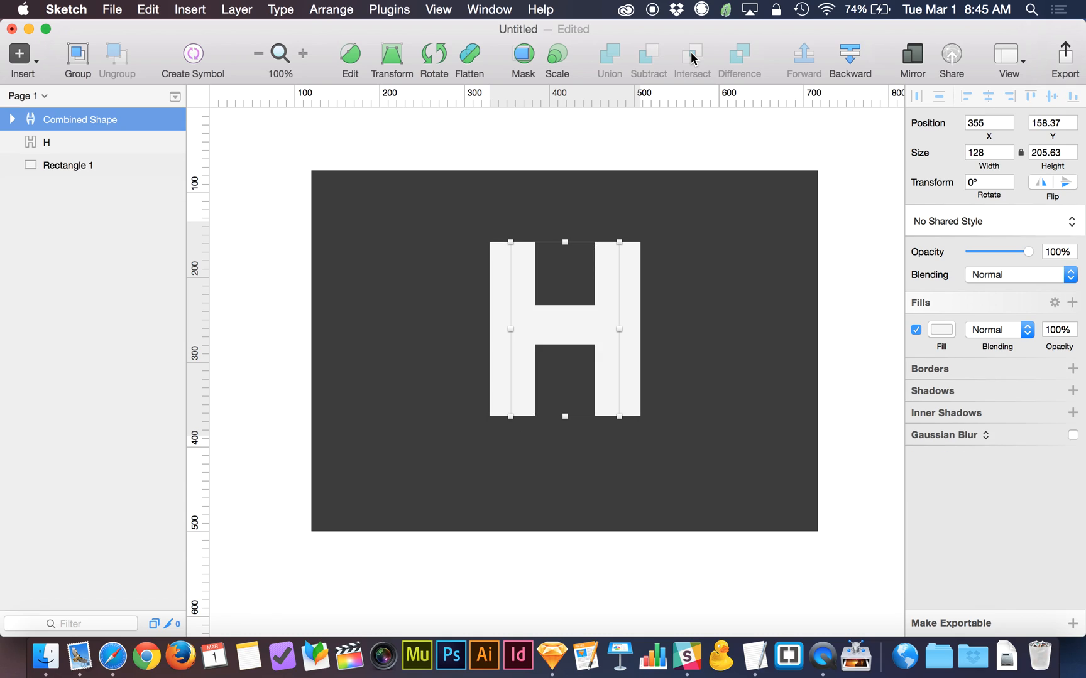
{"action": "mouse_move", "coordinate": [47, 114]}
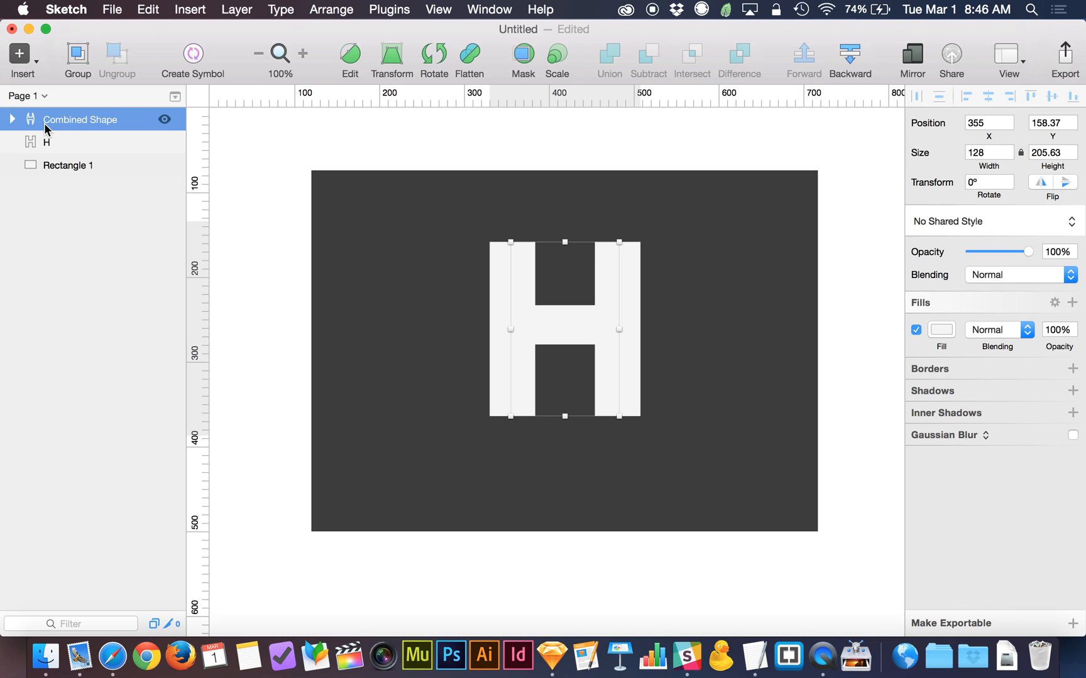
{"action": "mouse_move", "coordinate": [588, 340]}
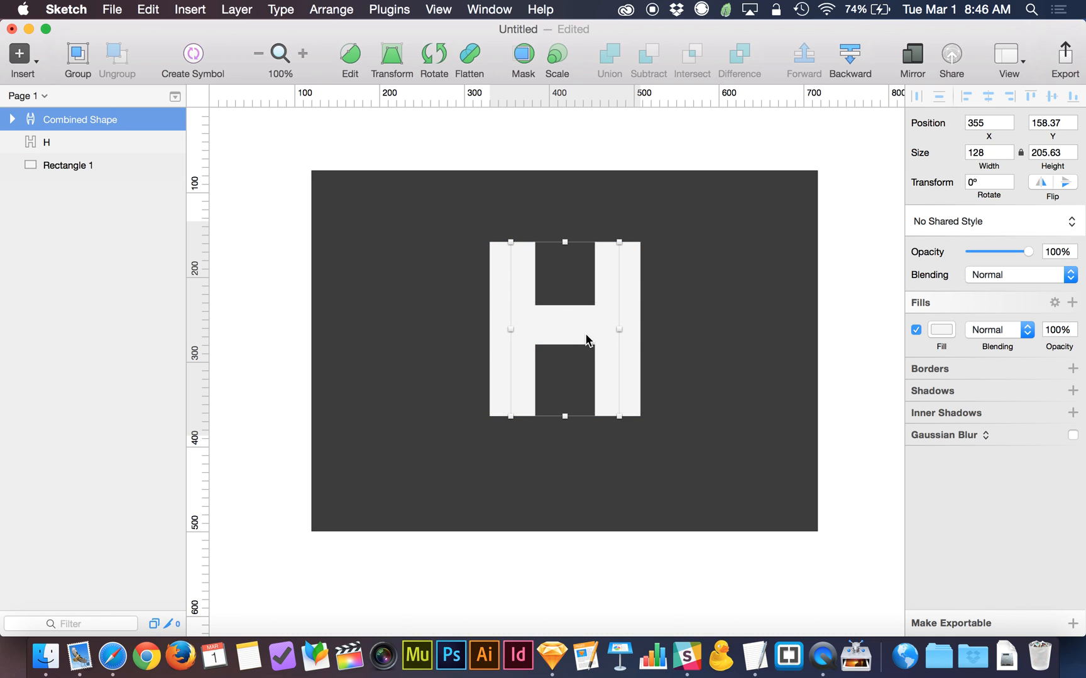
{"action": "mouse_move", "coordinate": [961, 330]}
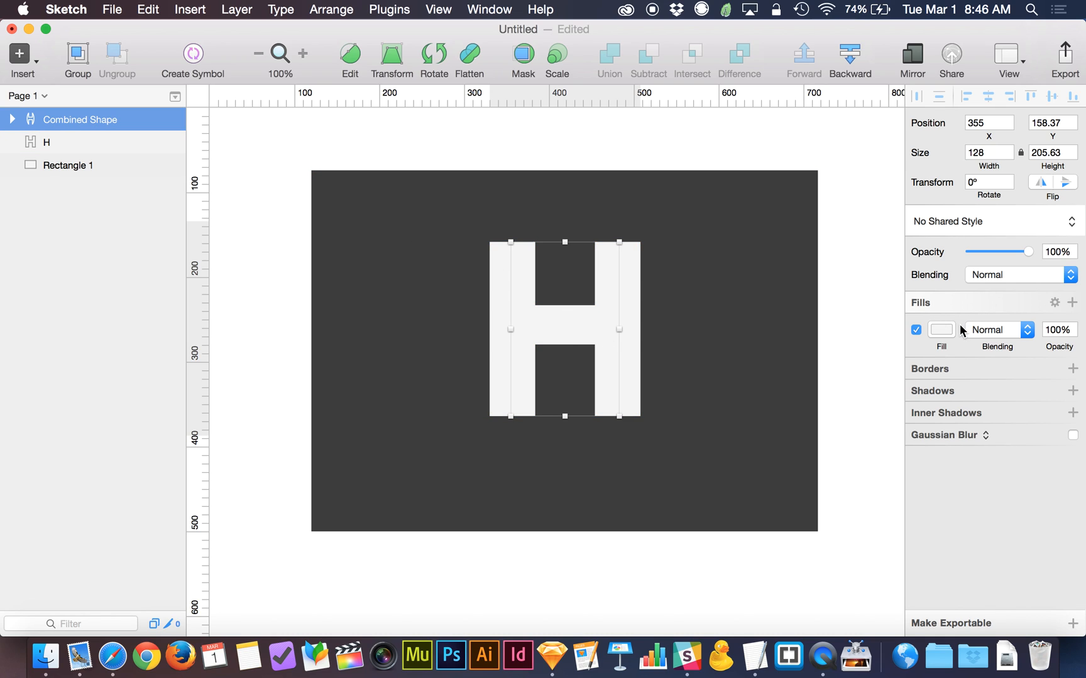
{"action": "left_click", "coordinate": [941, 330]}
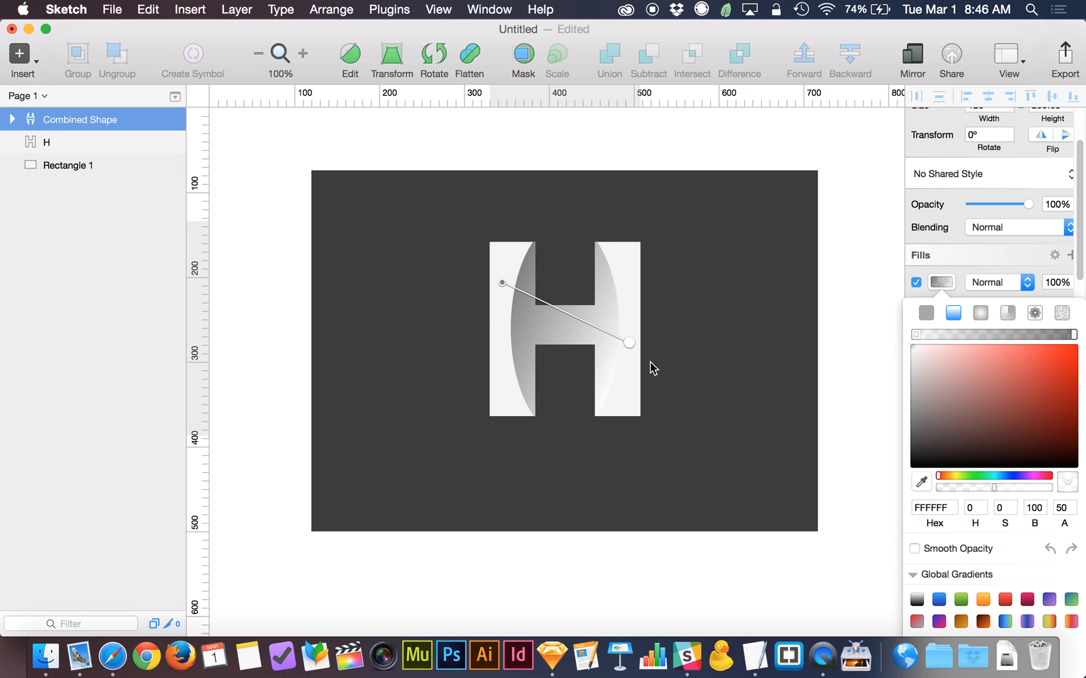
{"action": "left_click", "coordinate": [68, 164]}
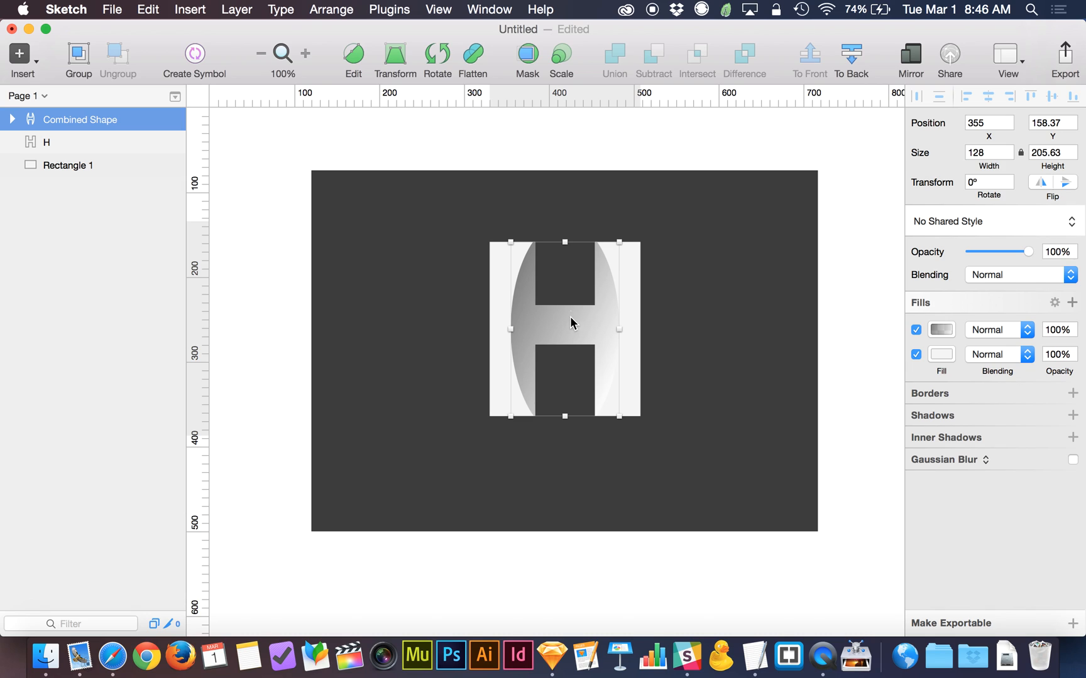
Step: Add a horizontal linear gradient fill to layer H, white on the left to grey on the right
{"action": "left_click", "coordinate": [47, 142]}
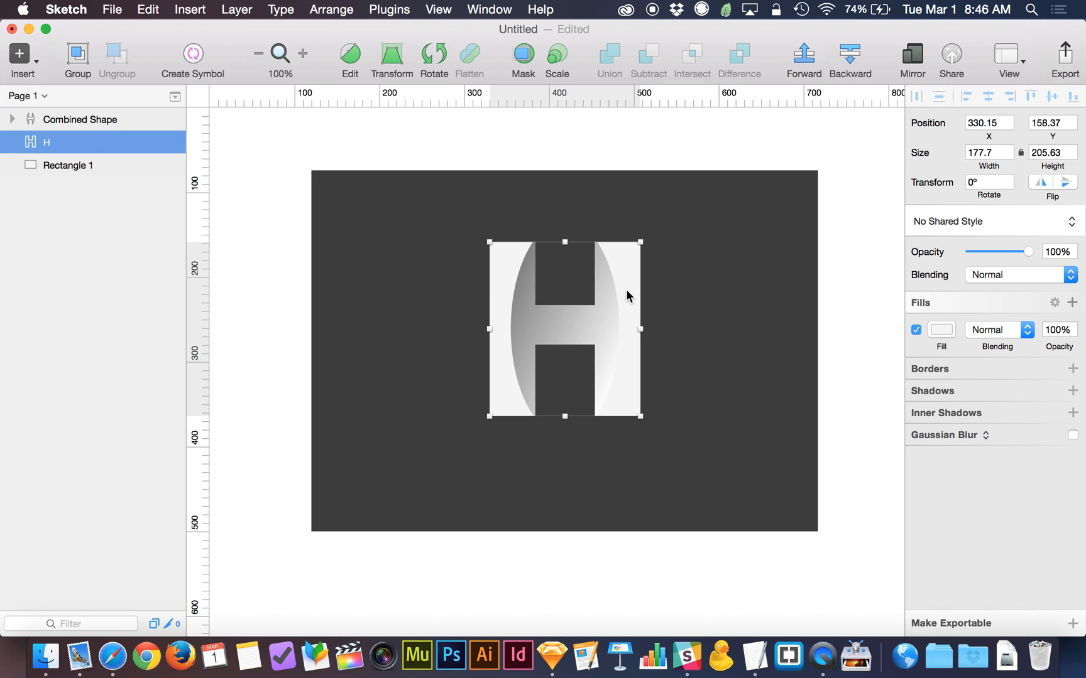
{"action": "left_click", "coordinate": [1073, 303]}
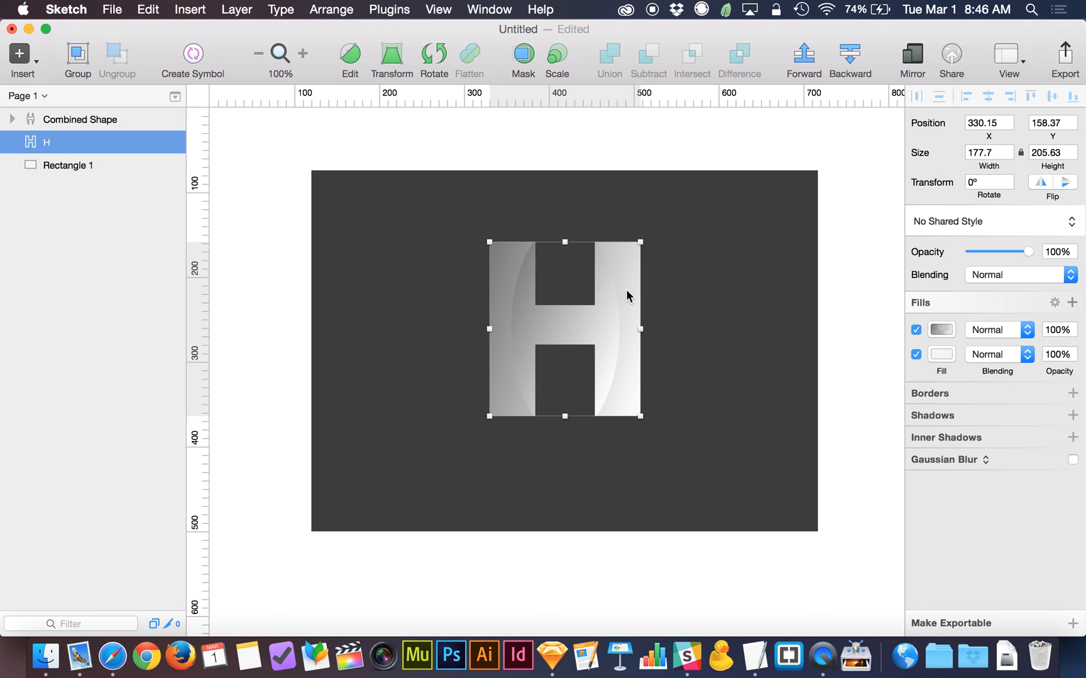
{"action": "mouse_move", "coordinate": [961, 353]}
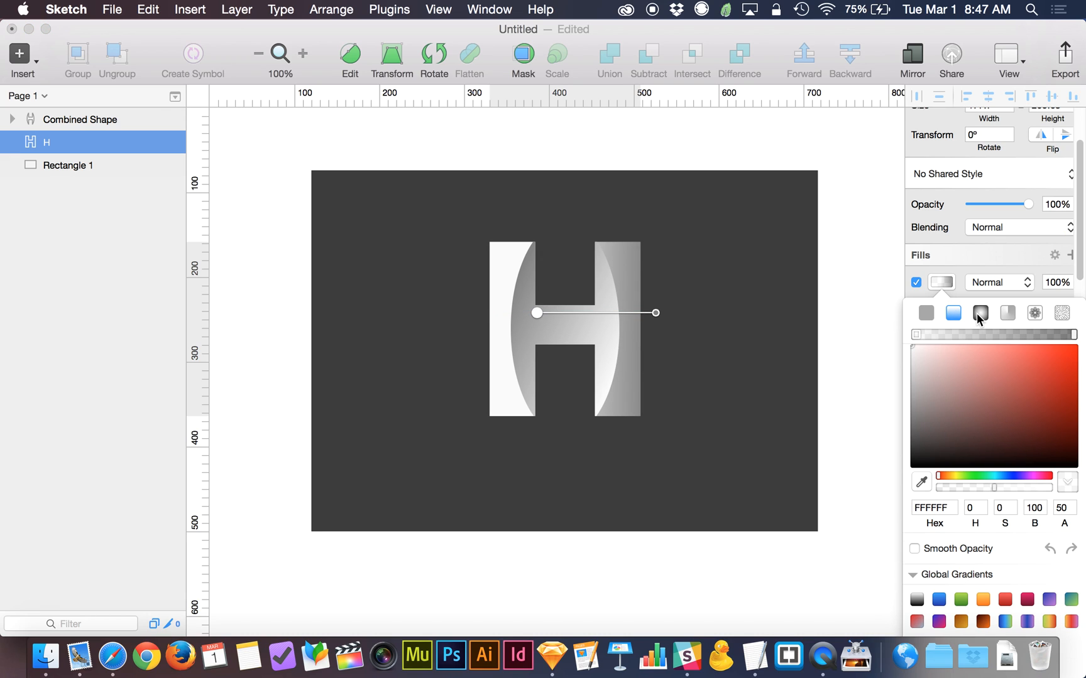
{"action": "left_click", "coordinate": [979, 313]}
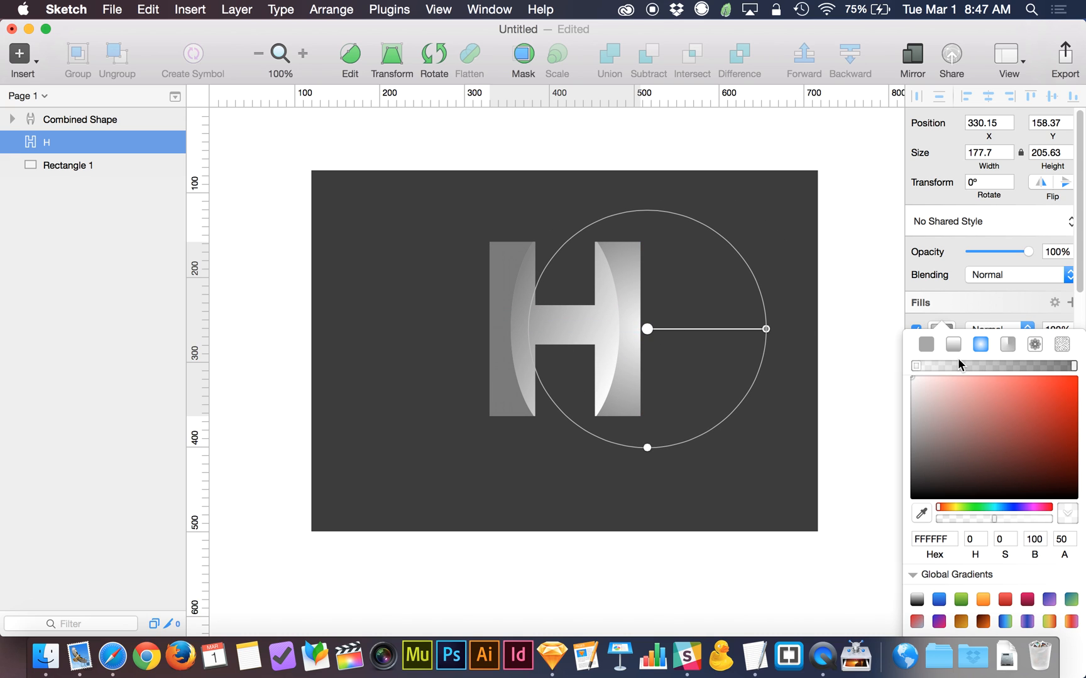
{"action": "mouse_move", "coordinate": [1072, 366]}
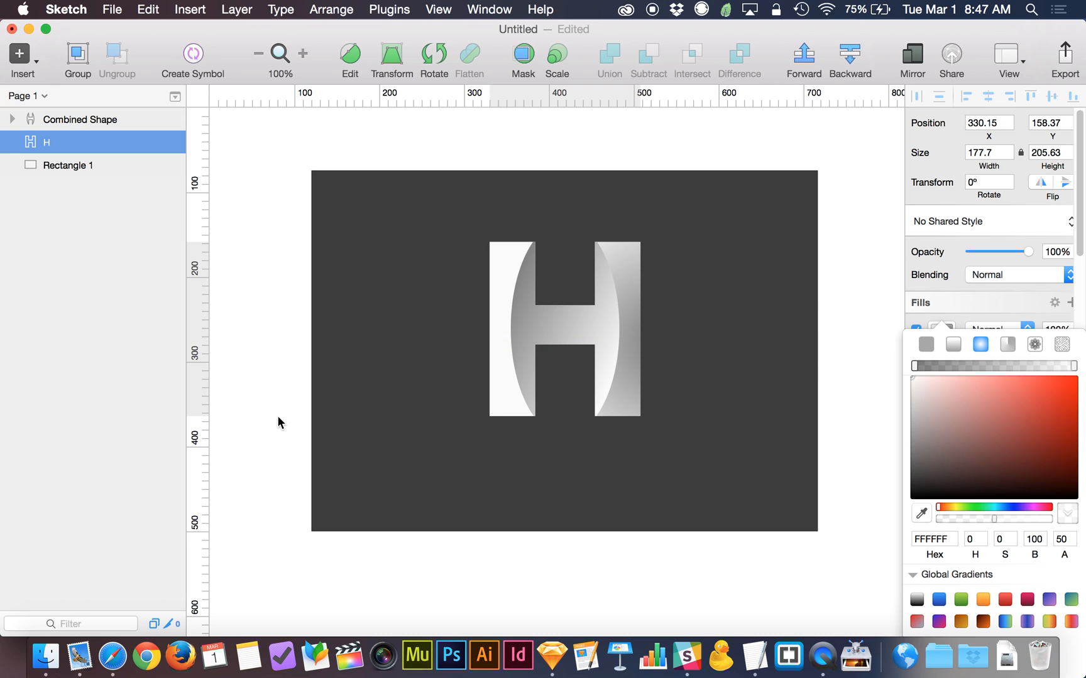
{"action": "left_click", "coordinate": [68, 165]}
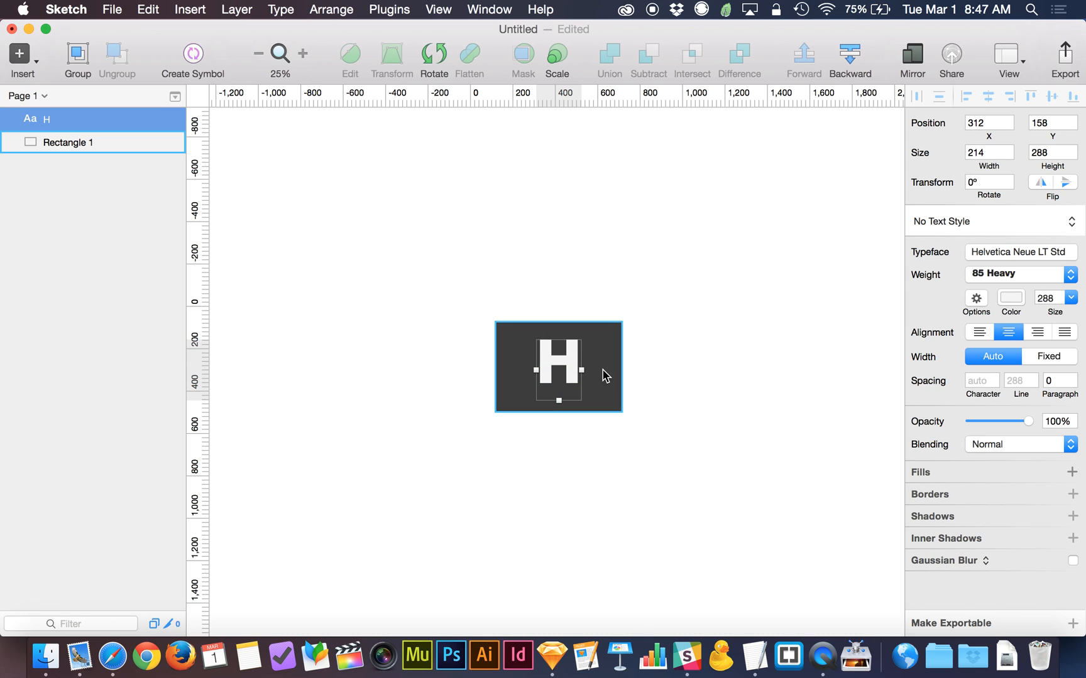
Step: Step through edit history and restore the grey-to-white gradient on the Combined Shape
{"action": "left_click", "coordinate": [67, 142]}
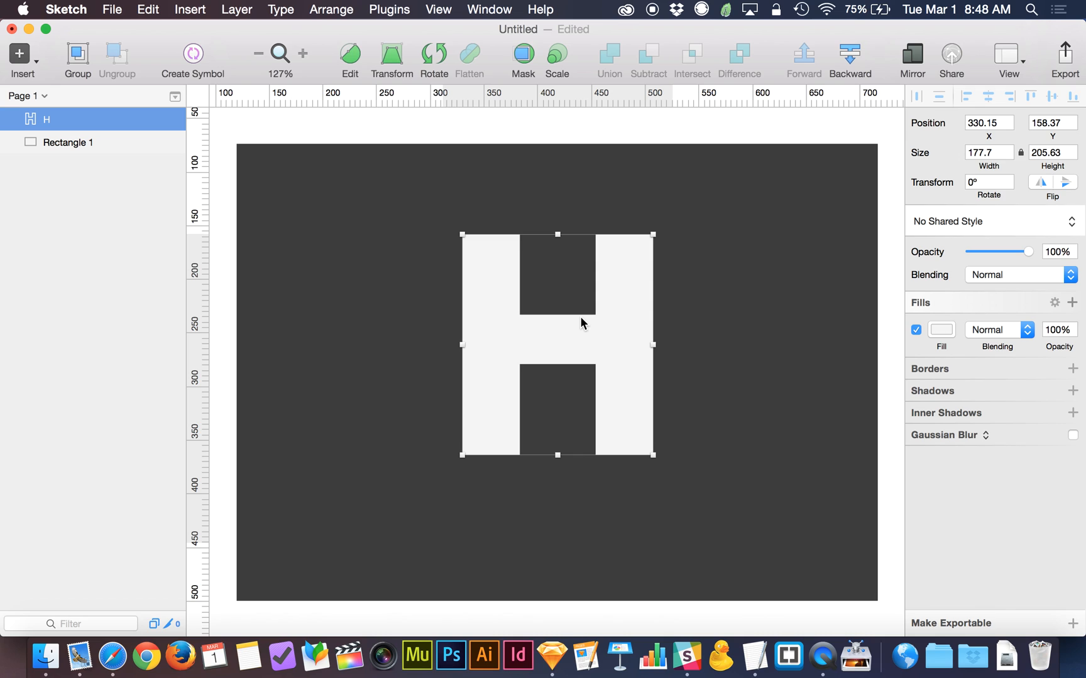
{"action": "key", "text": "cmd+d"}
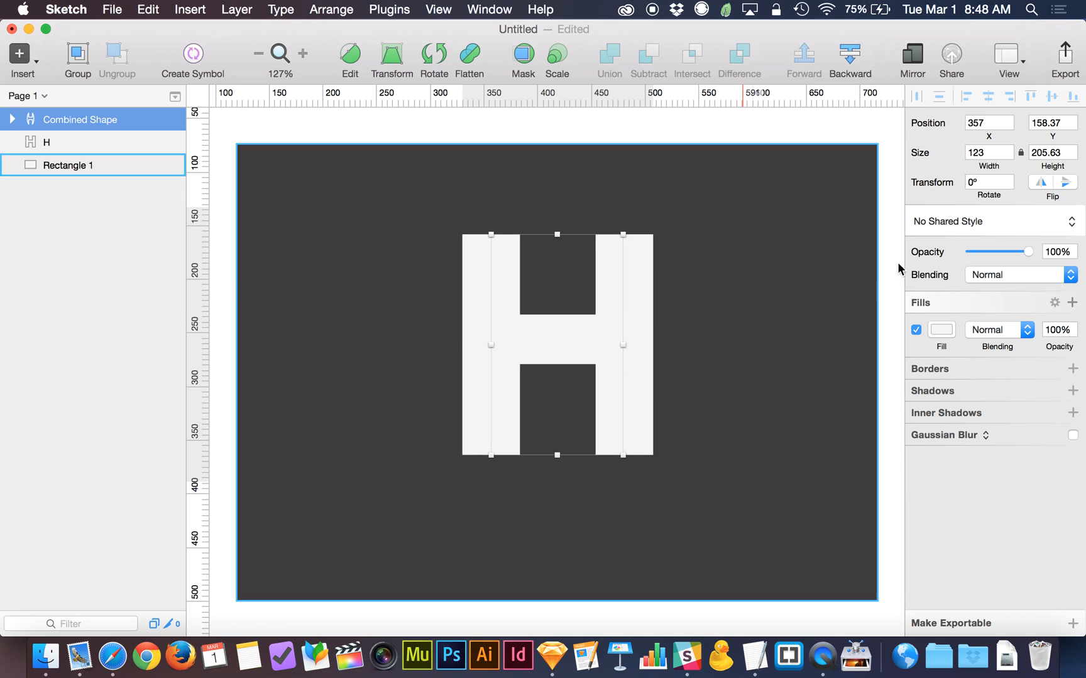
{"action": "left_click", "coordinate": [953, 313]}
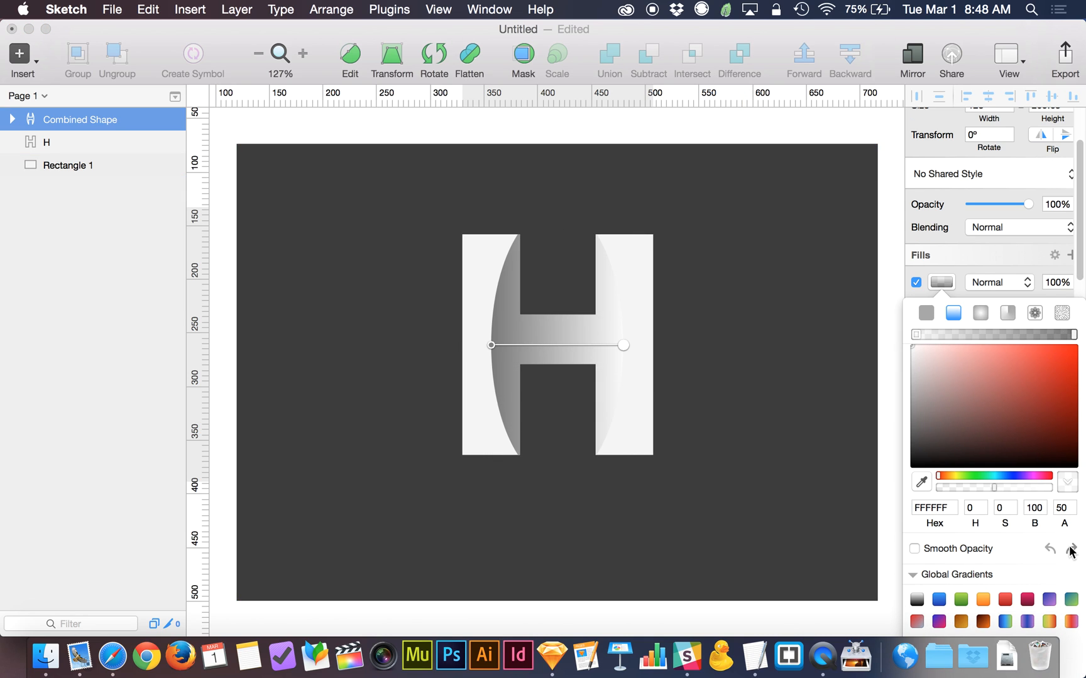
{"action": "mouse_move", "coordinate": [896, 346]}
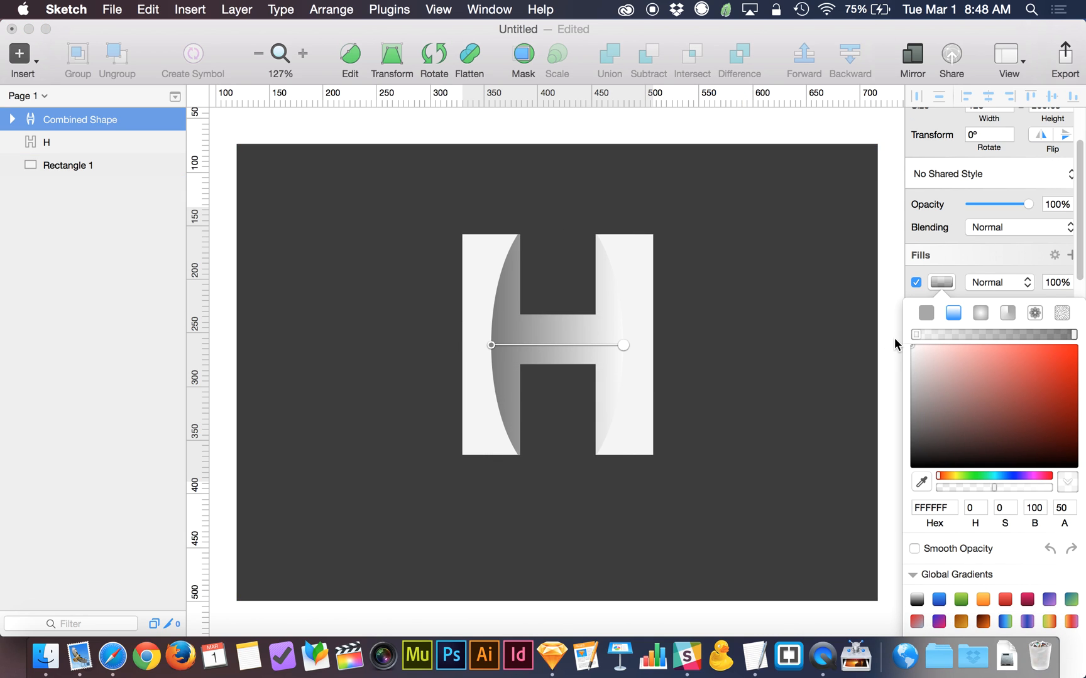
Step: Reapply the outer H's white-to-grey gradient opposite the inner shape, then deselect to view it
{"action": "left_click", "coordinate": [68, 165]}
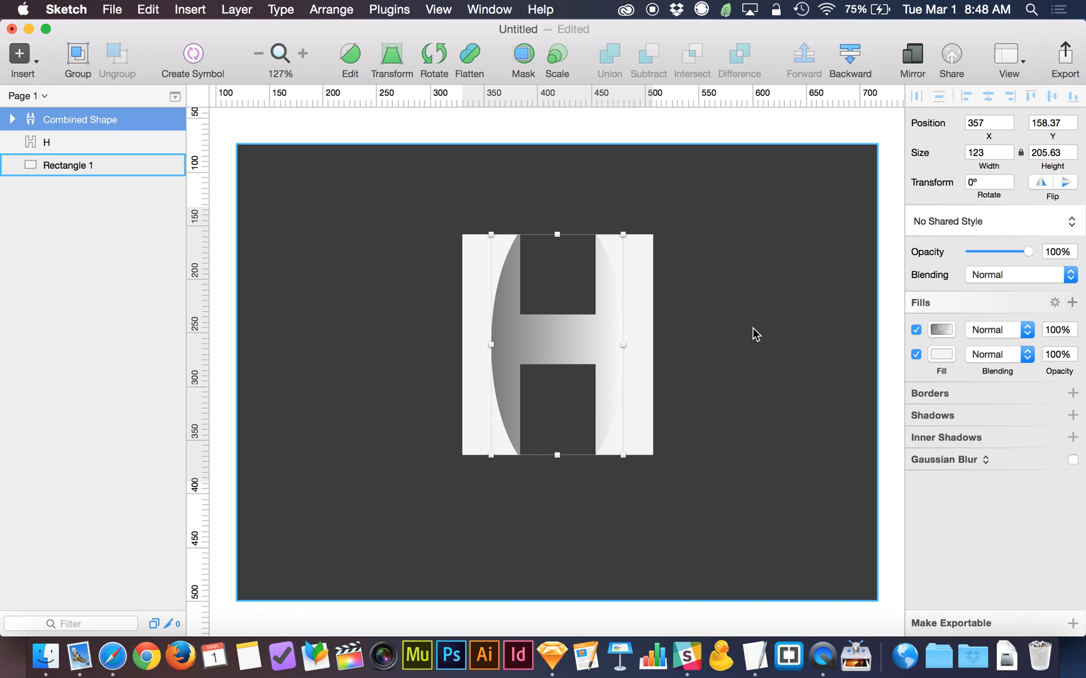
{"action": "left_click", "coordinate": [47, 142]}
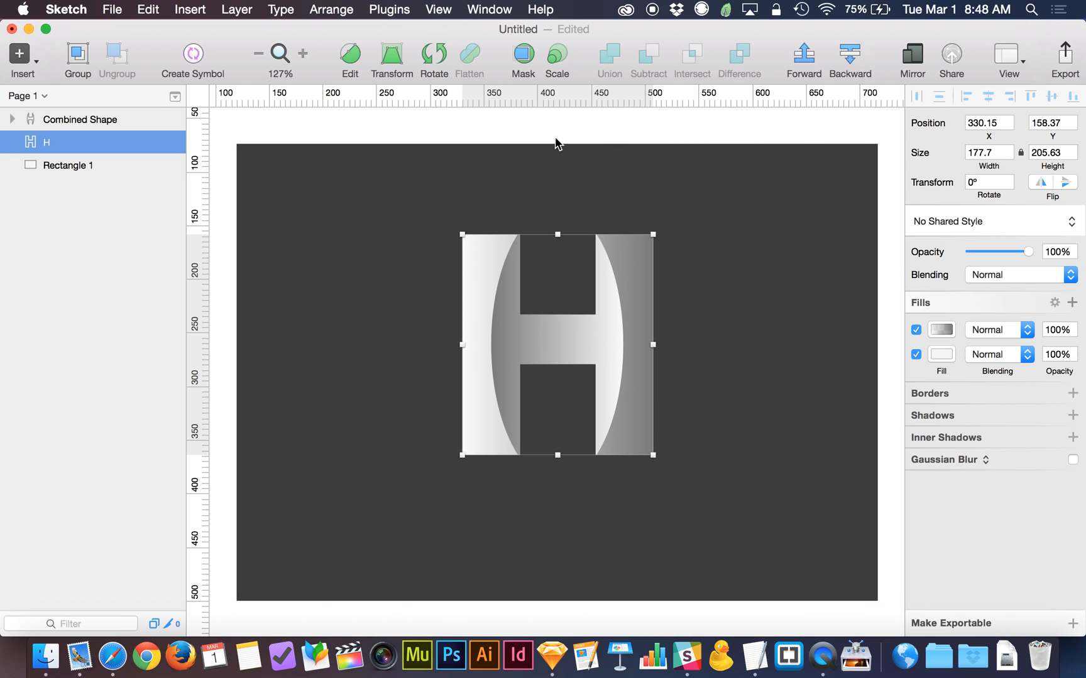
{"action": "left_click", "coordinate": [69, 164]}
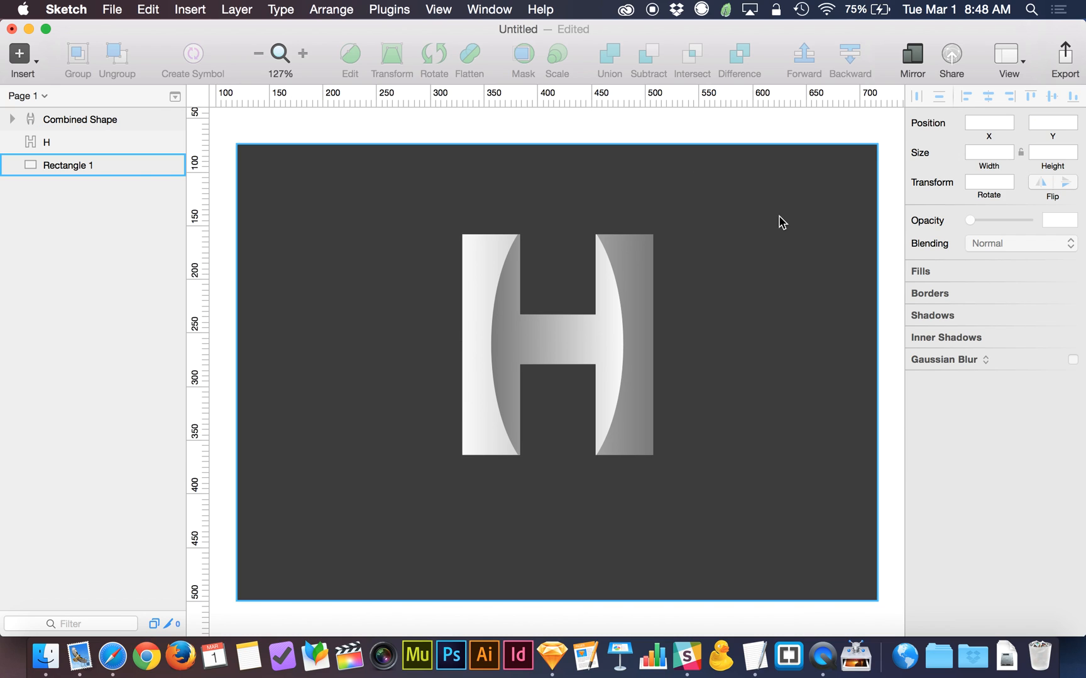